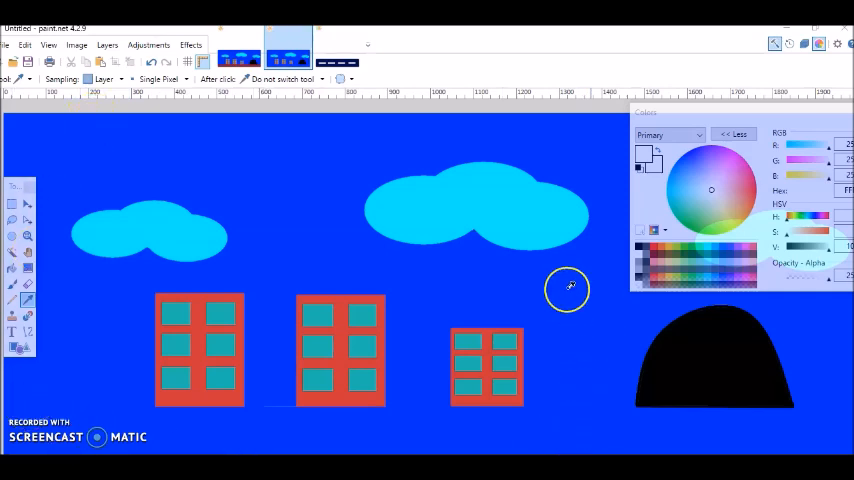
mouse_move(818, 328)
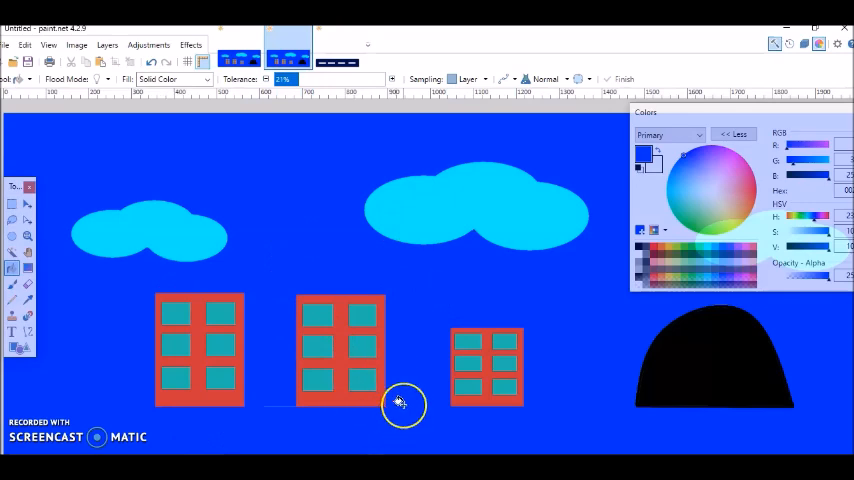
mouse_move(585, 432)
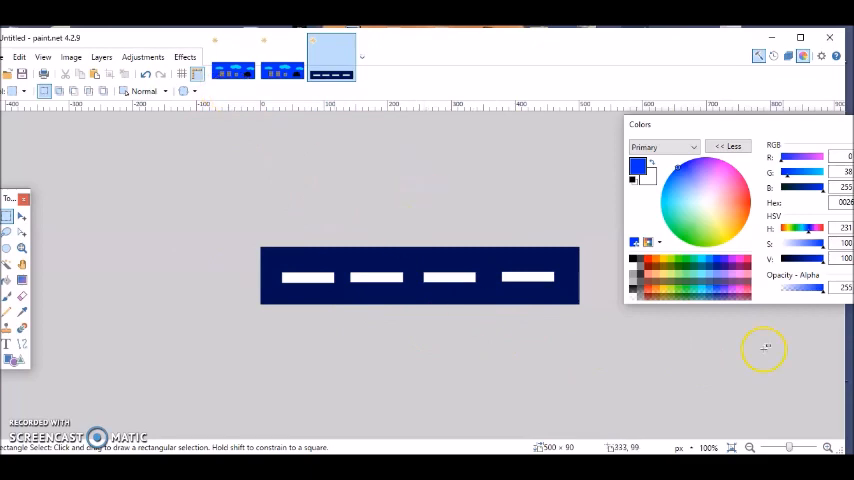
Resize the floor image to 500 × 90 pixels
left_click(70, 57)
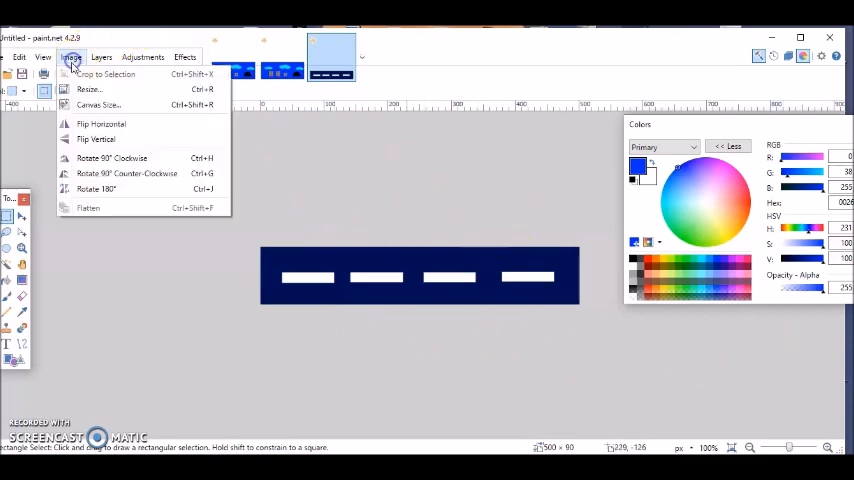
left_click(79, 90)
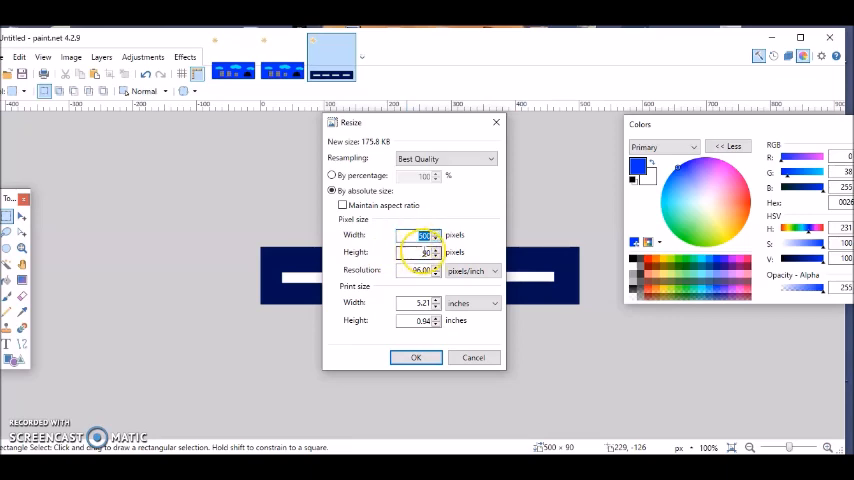
left_click(416, 357)
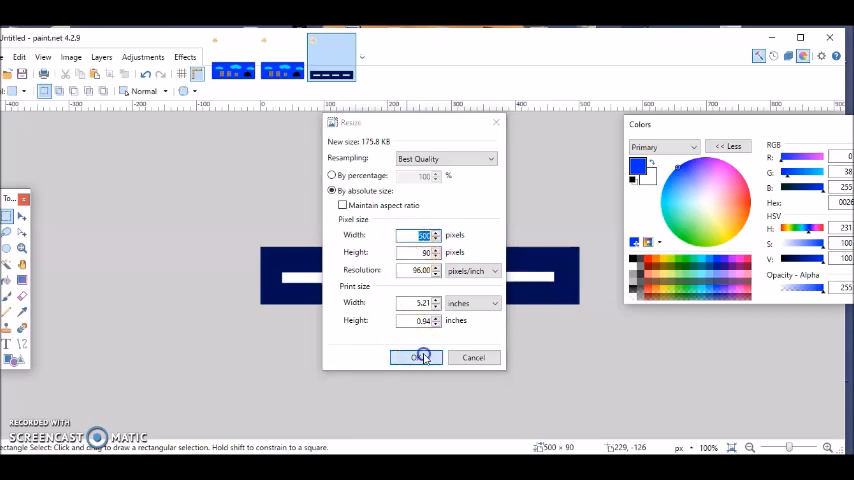
left_click(417, 357)
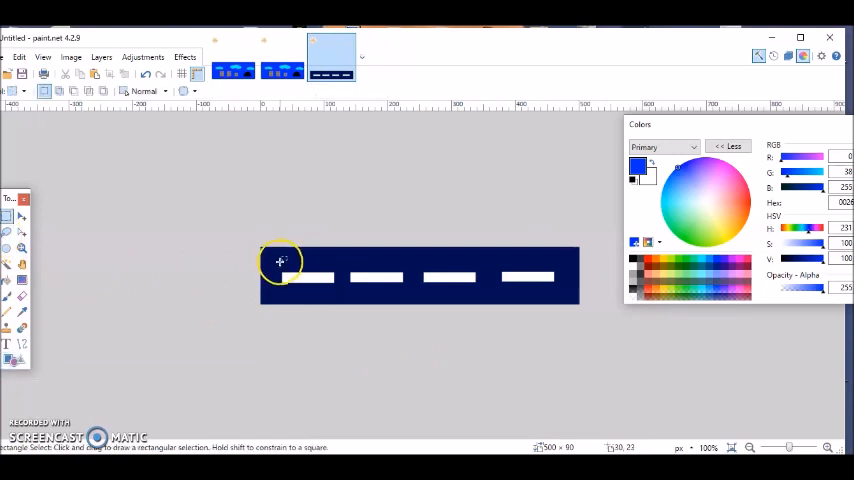
Select a thin strip above the first dash and fill it white
left_click_drag(282, 262, 330, 280)
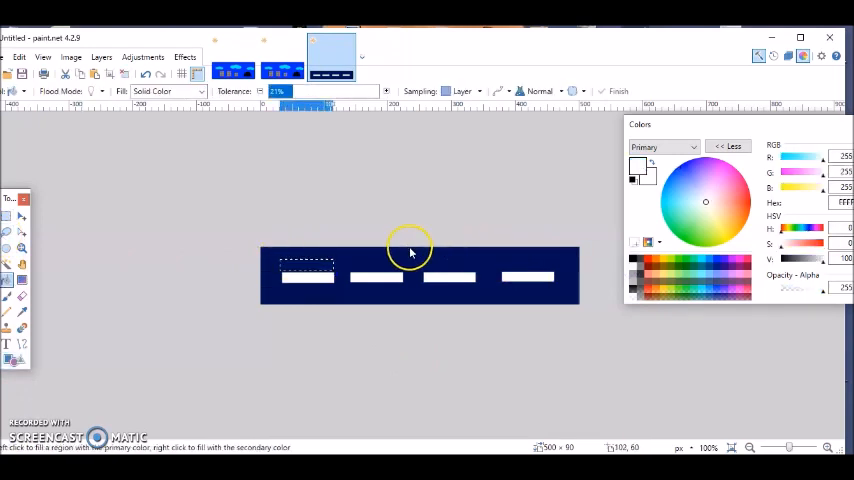
left_click(305, 268)
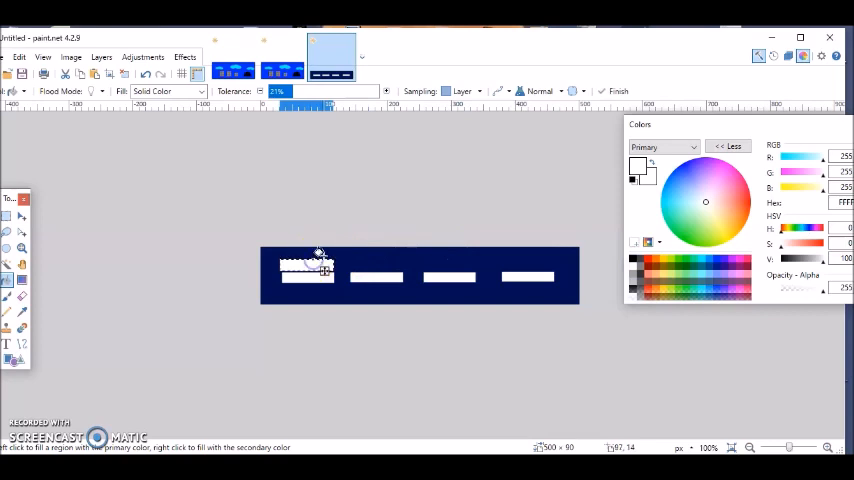
left_click(310, 270)
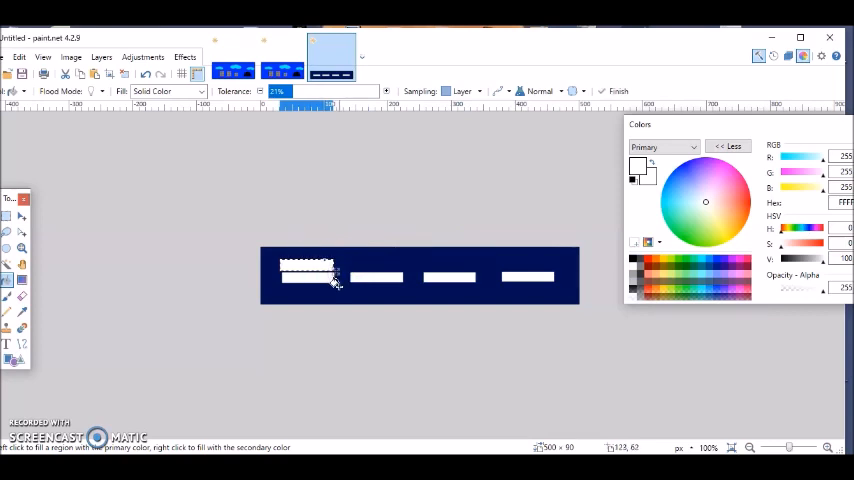
mouse_move(79, 74)
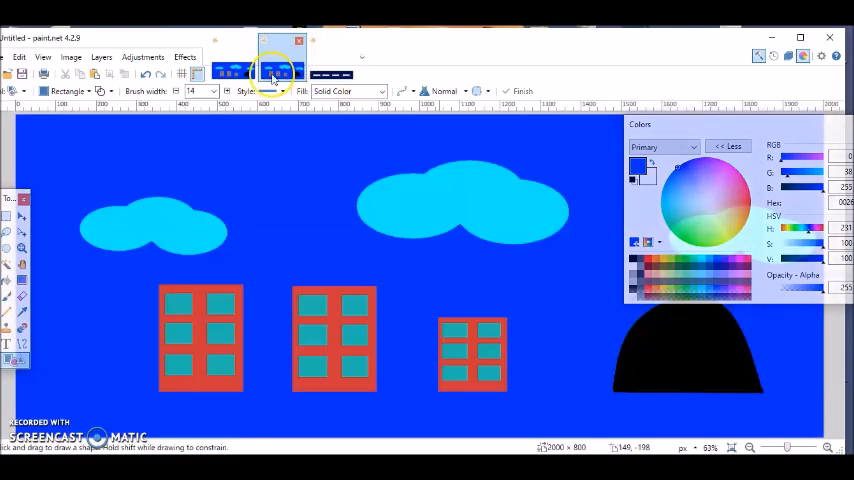
Save the city background over the existing Background.png
left_click(13, 54)
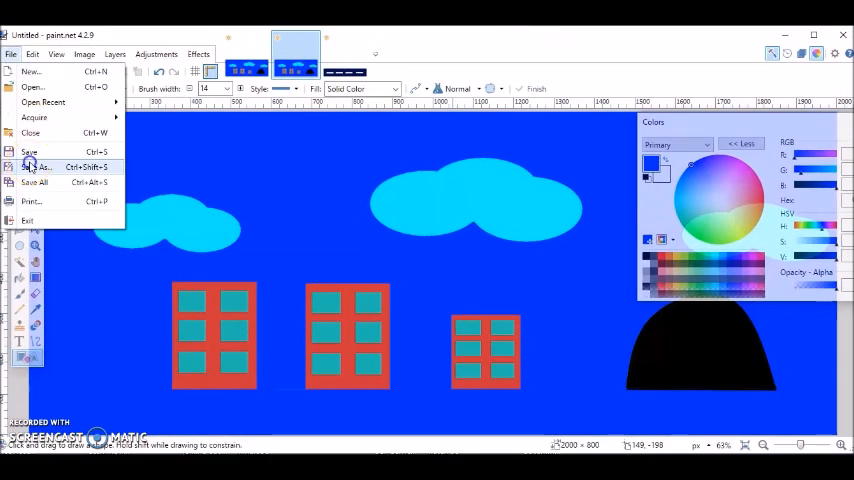
left_click(45, 167)
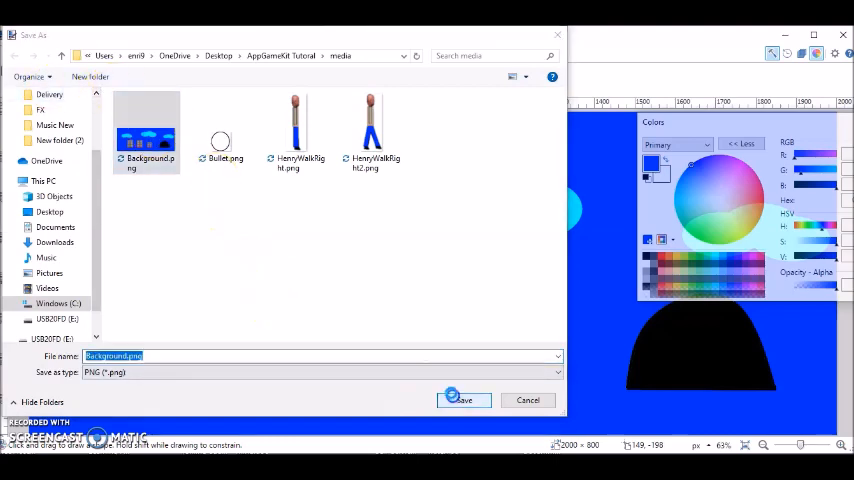
left_click(464, 400)
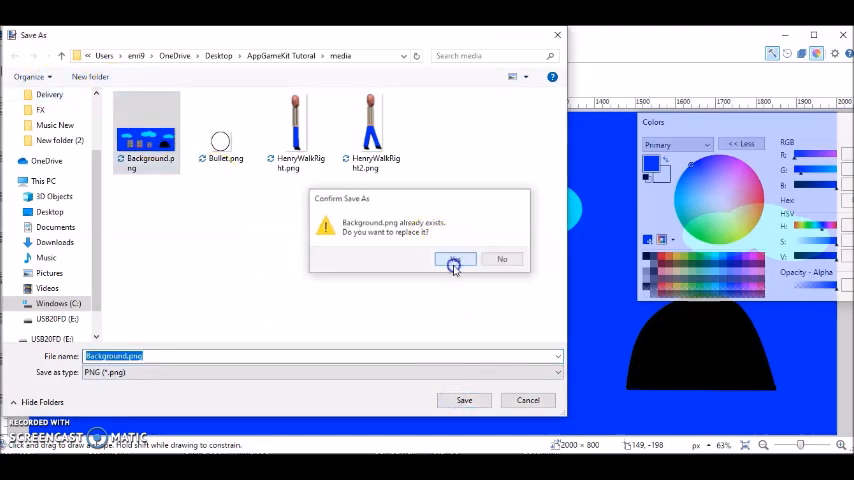
left_click(454, 260)
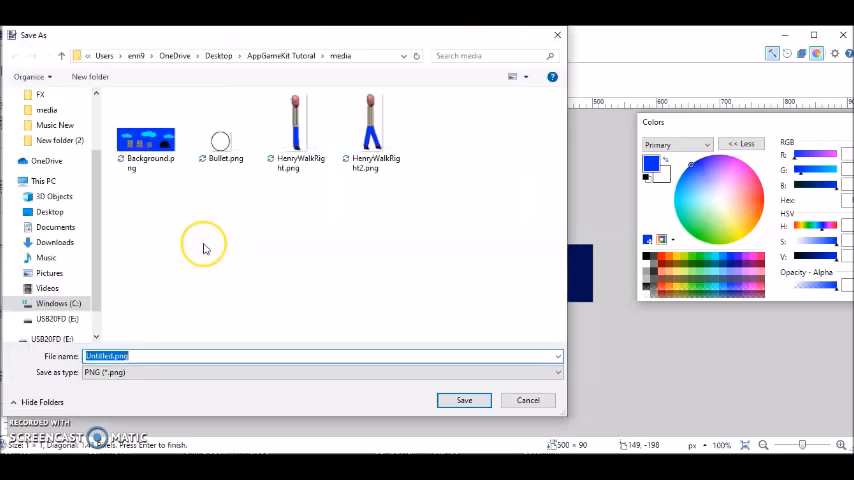
Save the floor strip as Floor in the media folder
type("Floor")
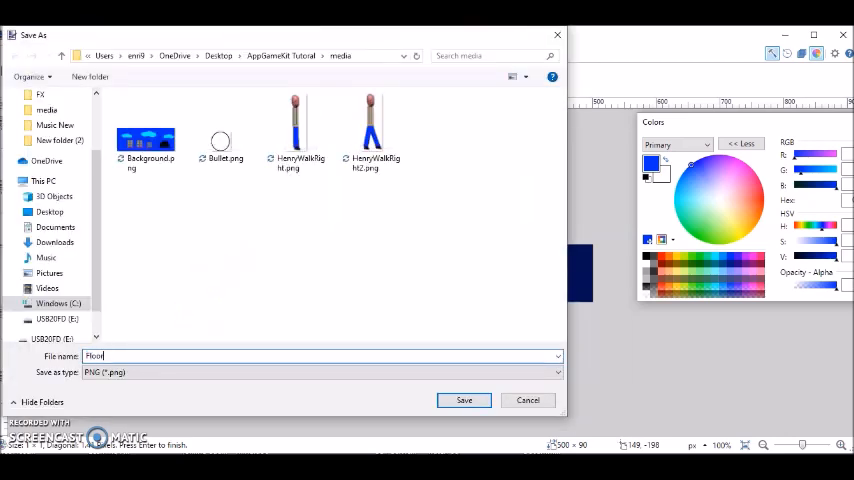
left_click(463, 400)
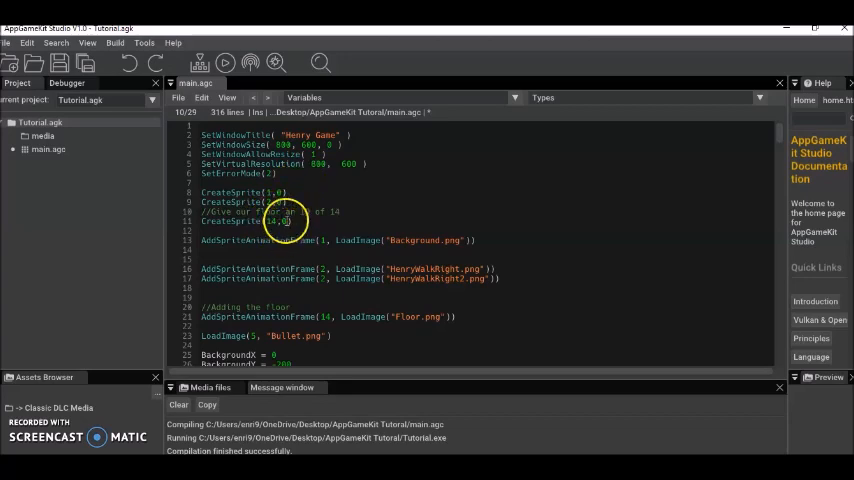
Review main.agc showing sprite 14 from Floor.png with FloorX 0 and FloorY 470
scroll("down", 3)
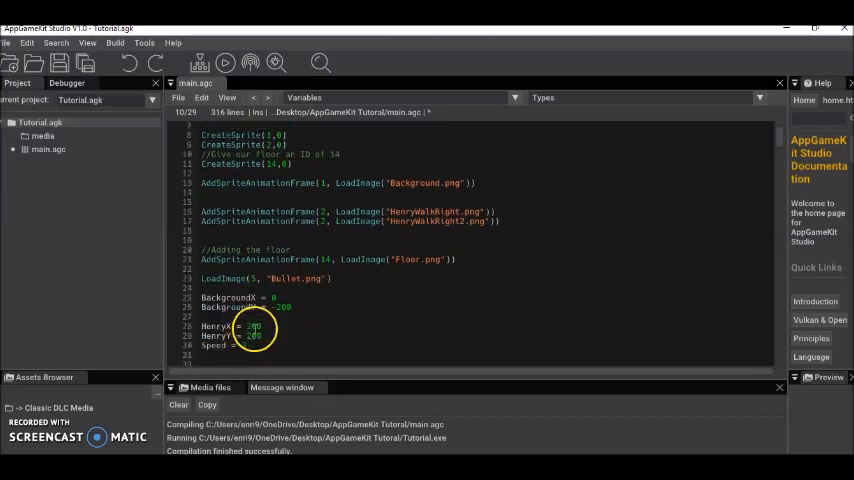
scroll("down", 3)
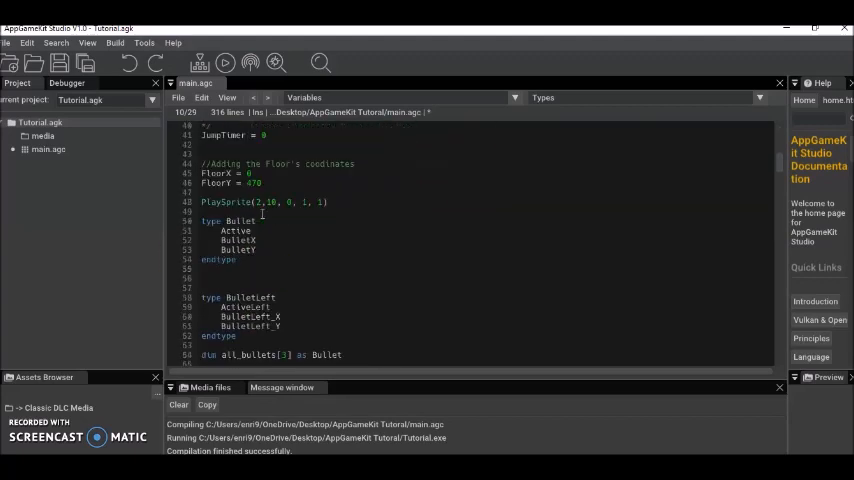
scroll("down", 3)
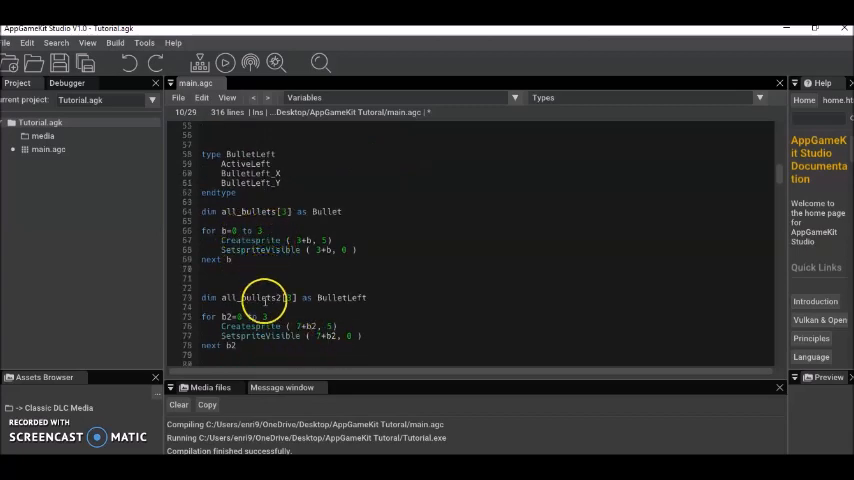
scroll("up", 3)
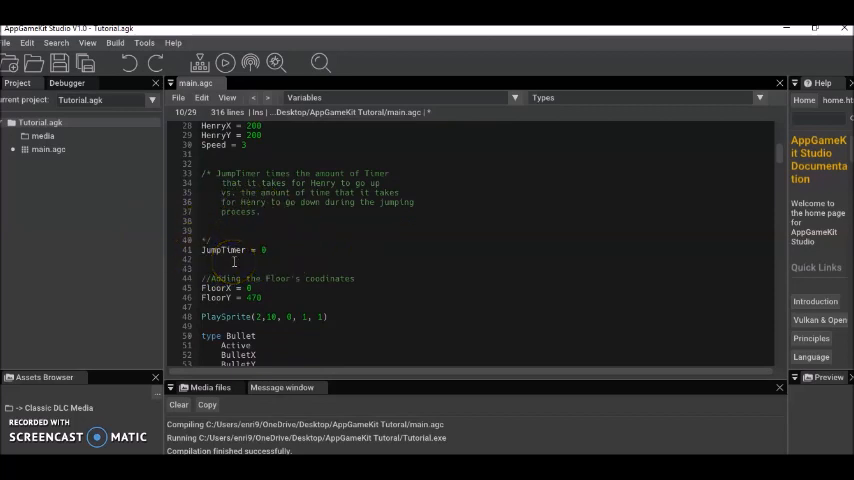
mouse_move(359, 257)
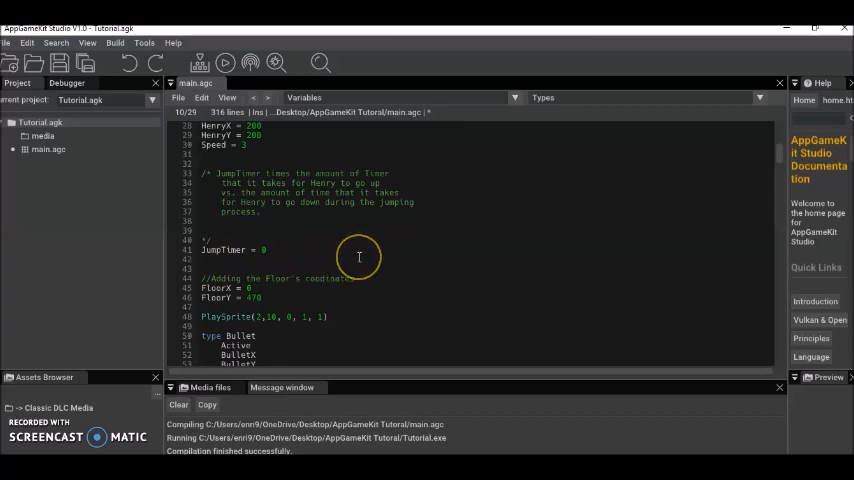
mouse_move(305, 259)
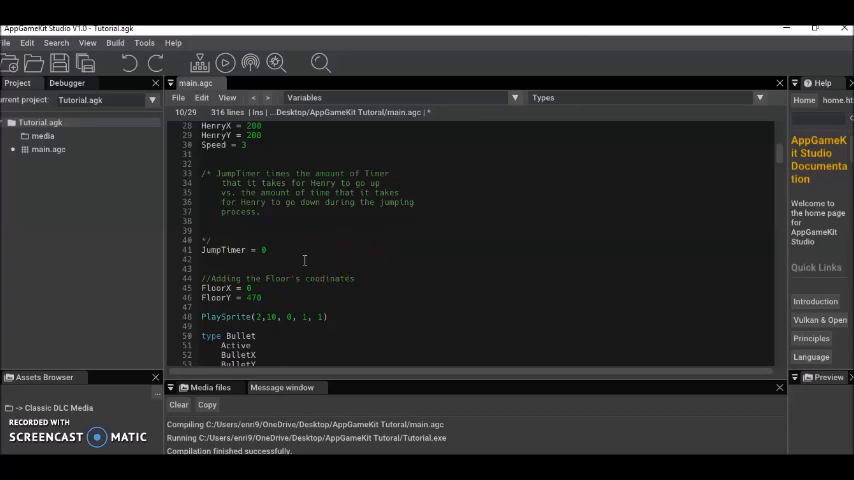
mouse_move(311, 260)
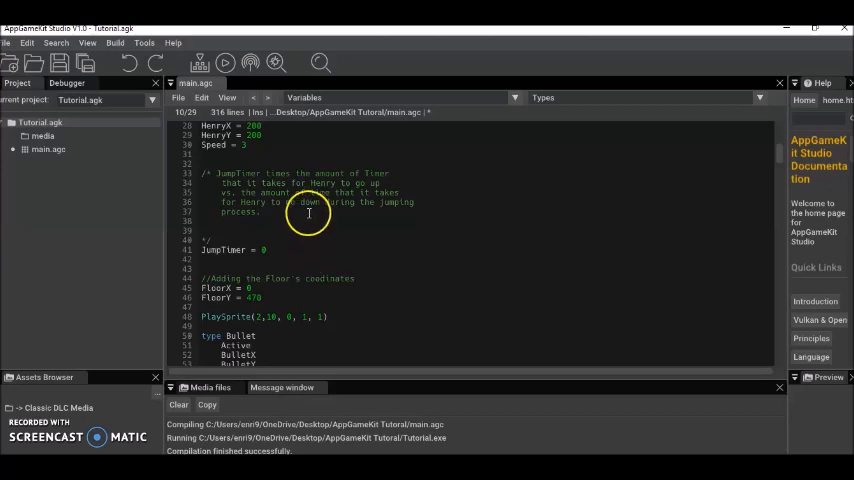
mouse_move(305, 180)
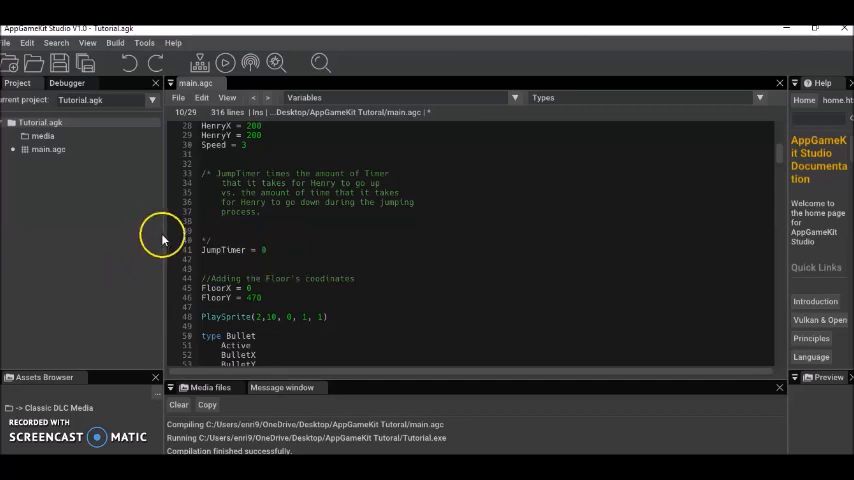
mouse_move(332, 249)
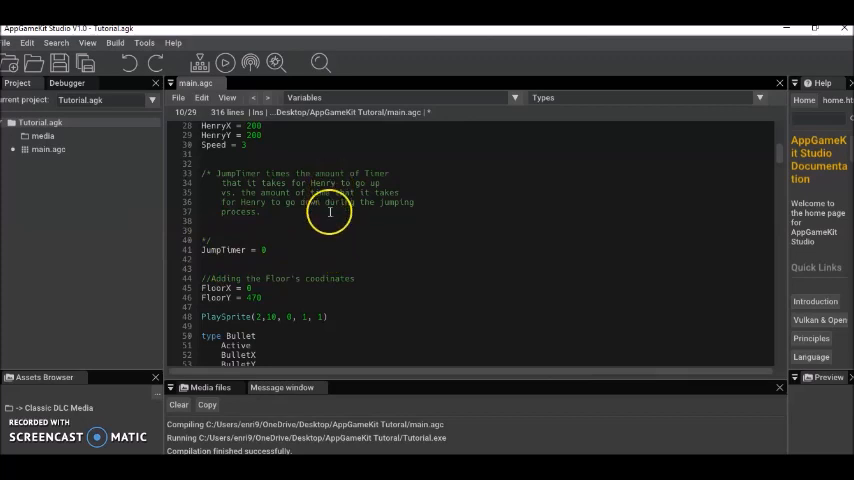
scroll("down", 3)
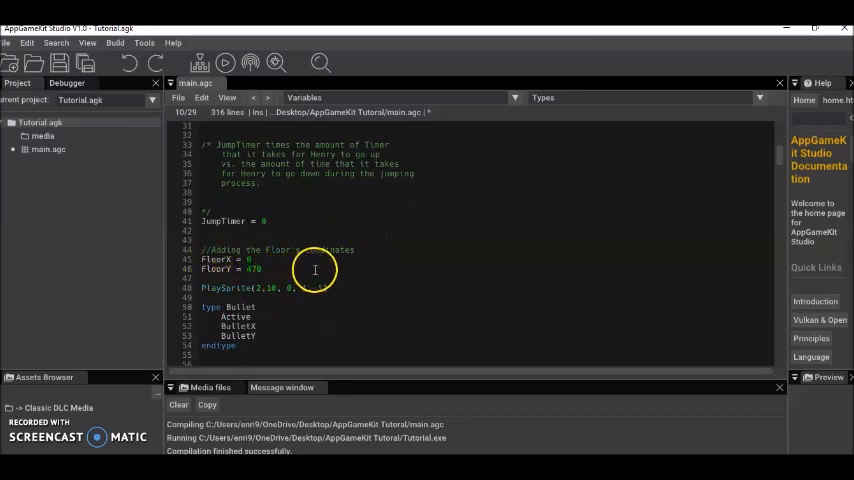
mouse_move(327, 273)
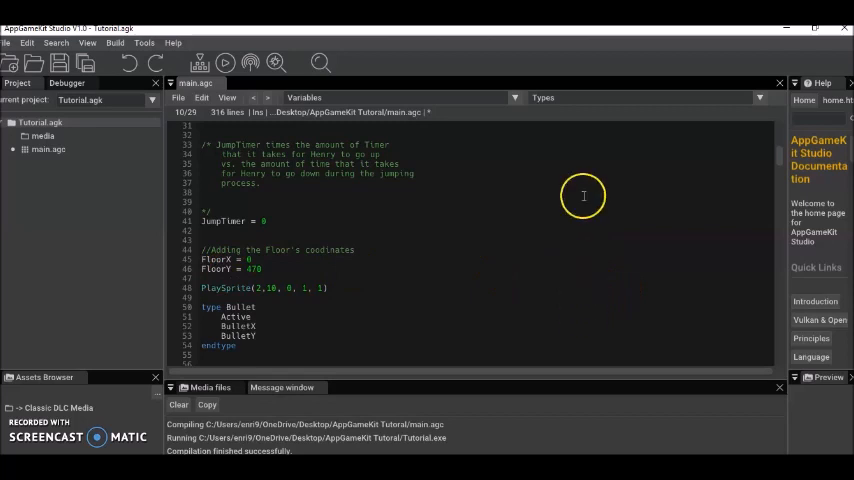
mouse_move(541, 318)
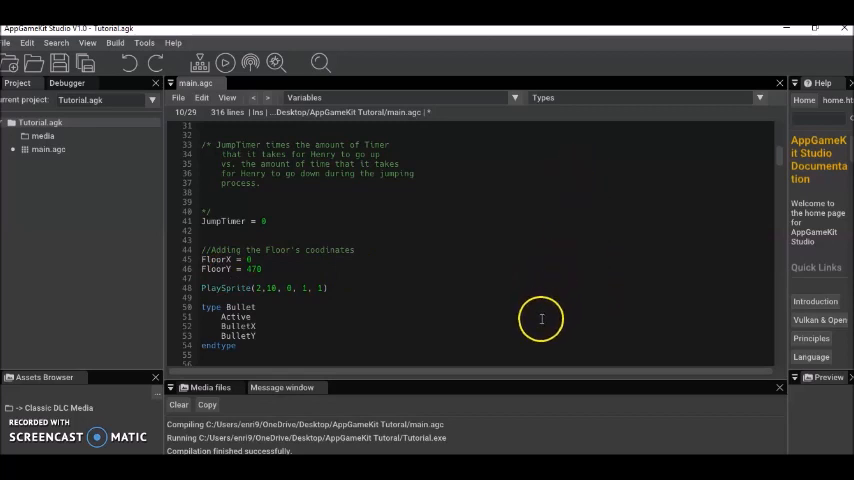
mouse_move(521, 257)
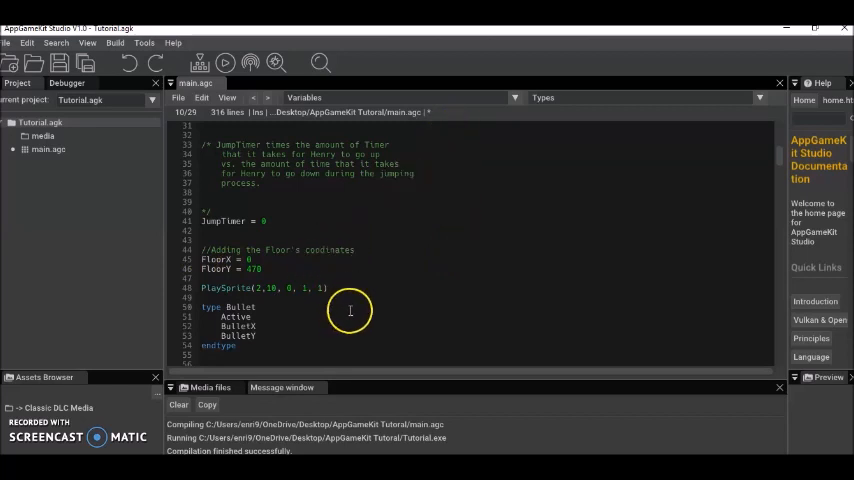
mouse_move(353, 307)
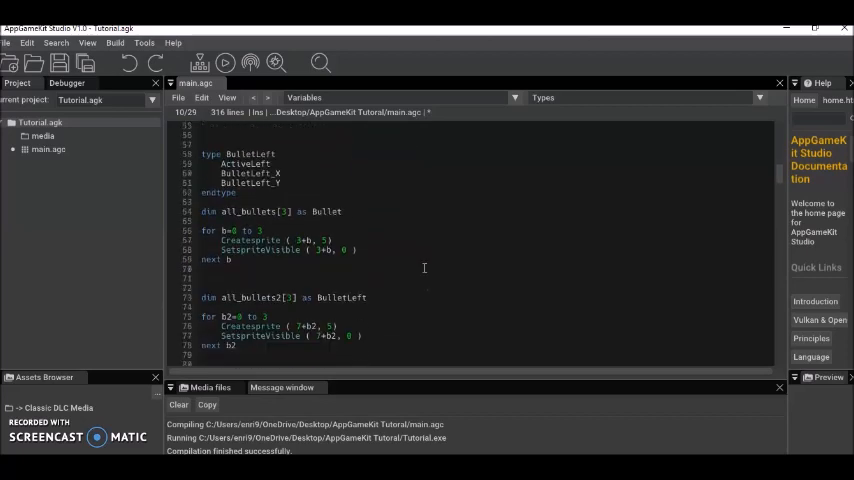
scroll("down", 3)
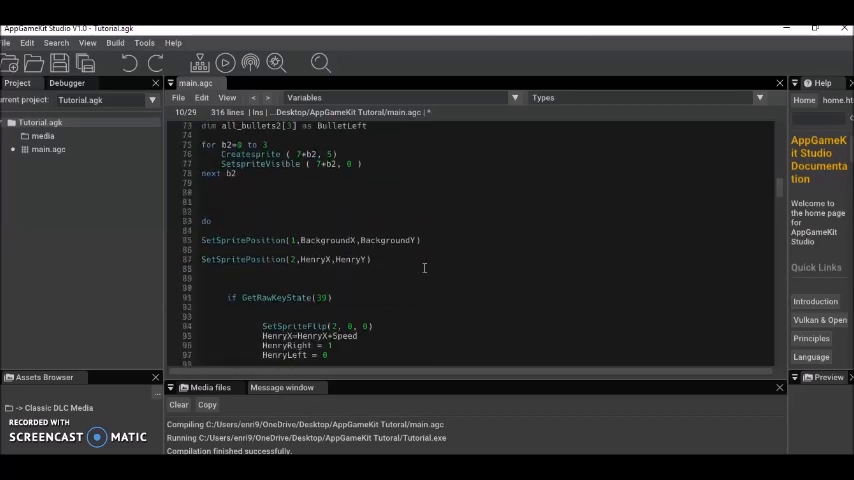
scroll("down", 3)
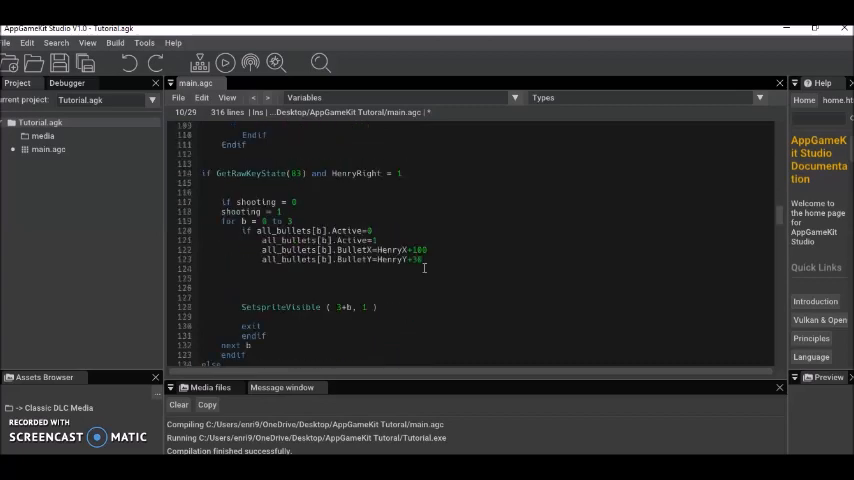
scroll("down", 3)
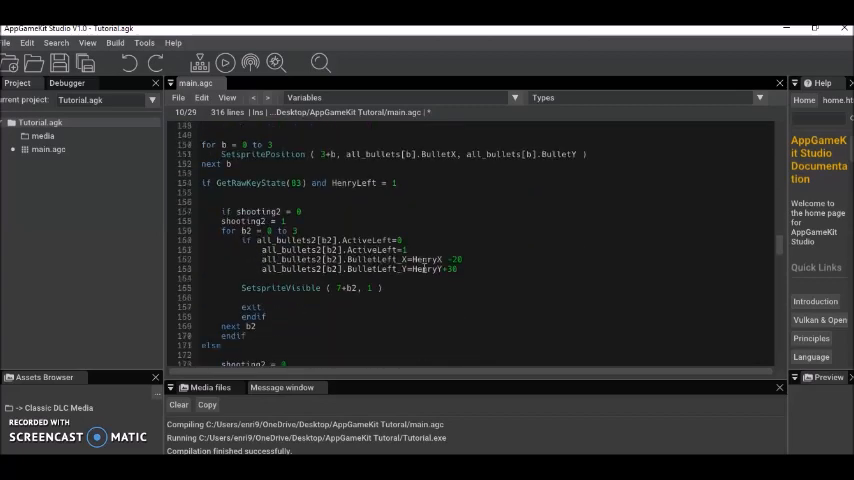
scroll("down", 3)
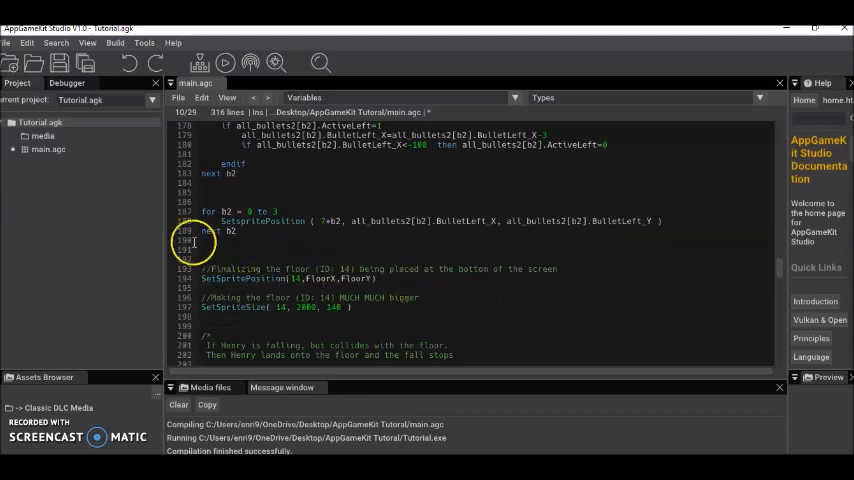
mouse_move(370, 281)
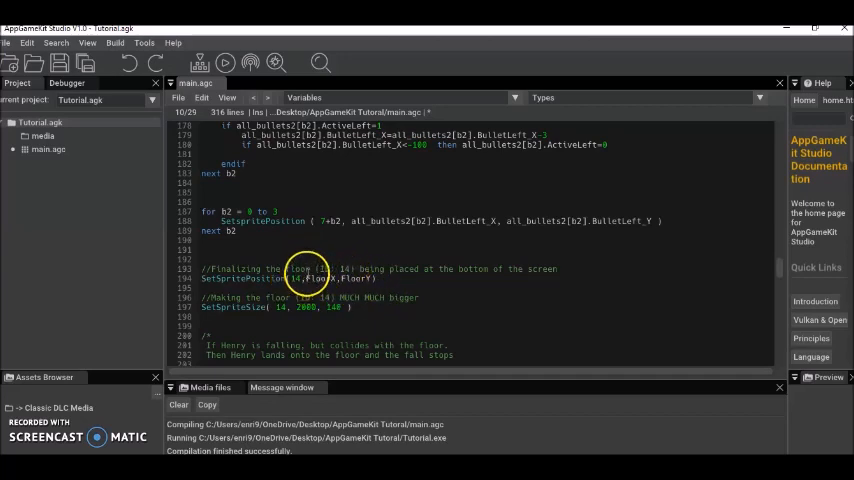
mouse_move(779, 267)
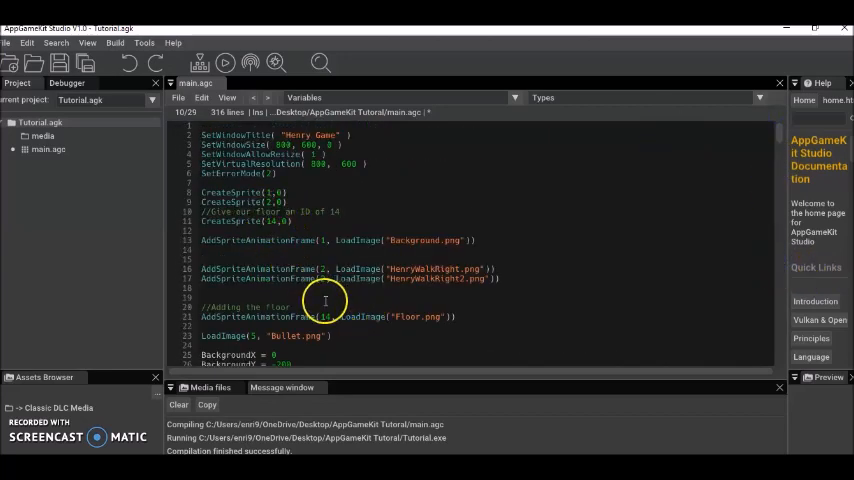
mouse_move(479, 313)
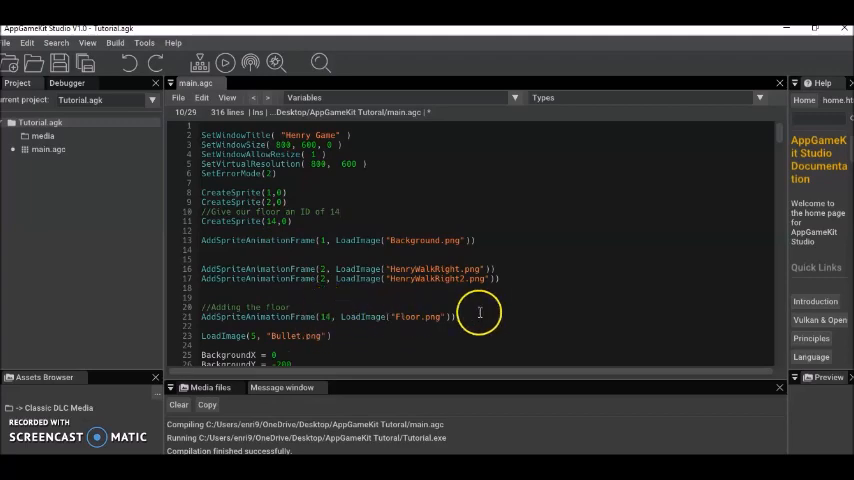
scroll("down", 3)
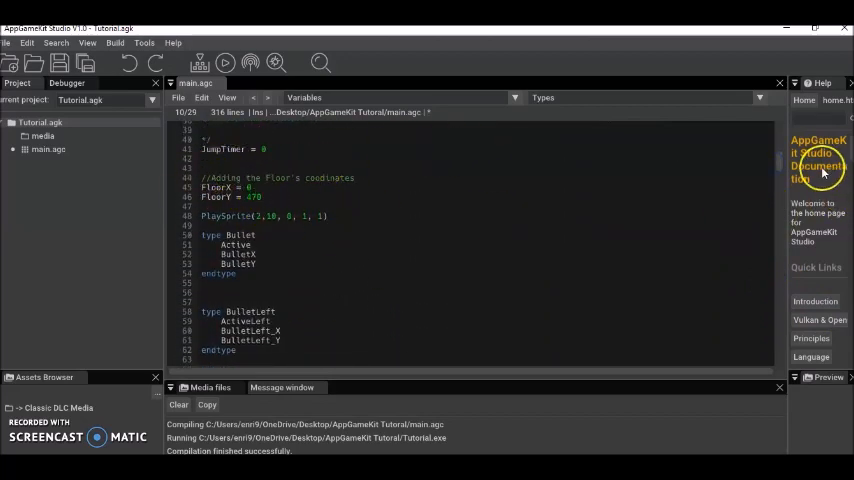
scroll("down", 3)
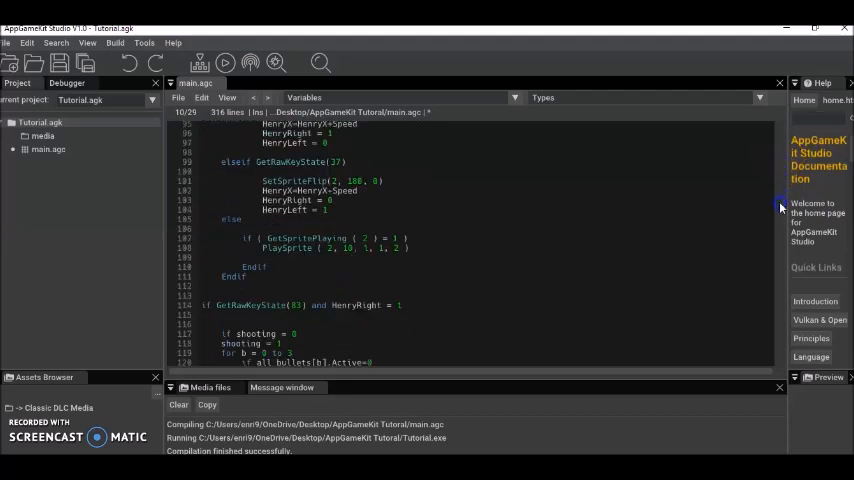
scroll("down", 3)
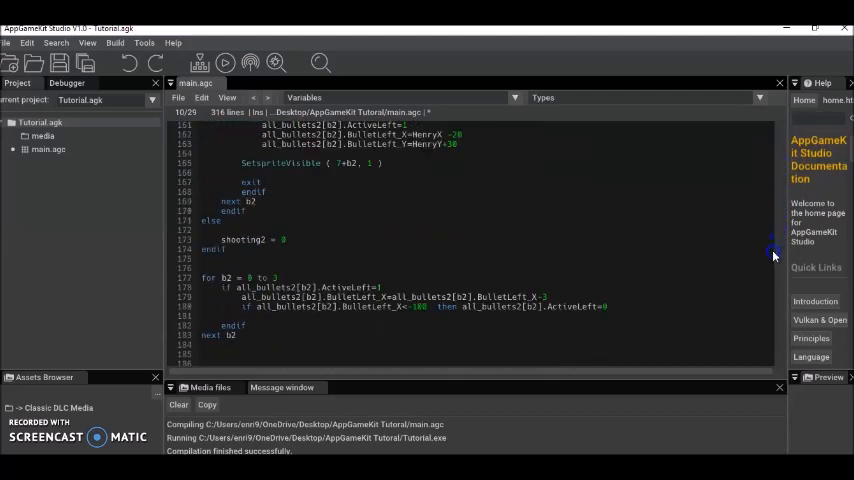
scroll("down", 3)
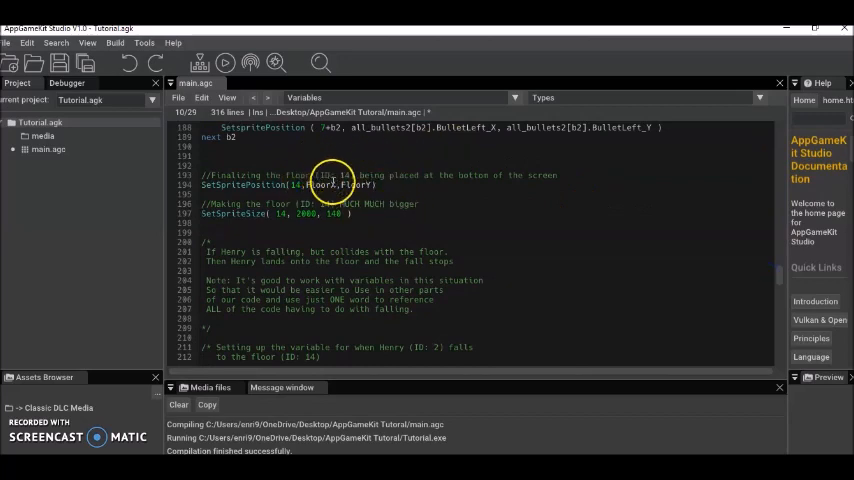
mouse_move(305, 154)
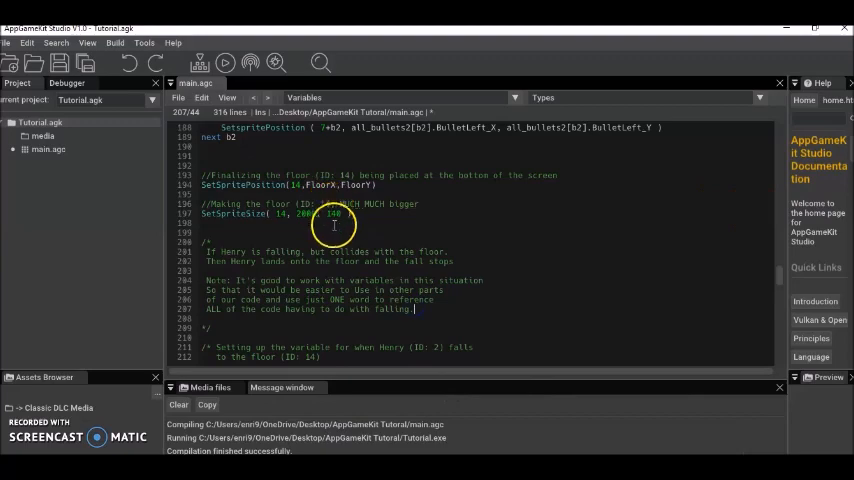
mouse_move(373, 275)
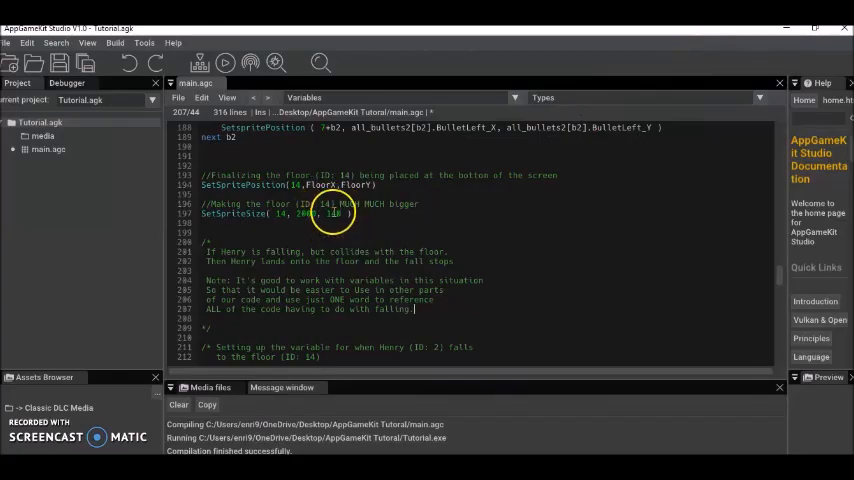
mouse_move(348, 218)
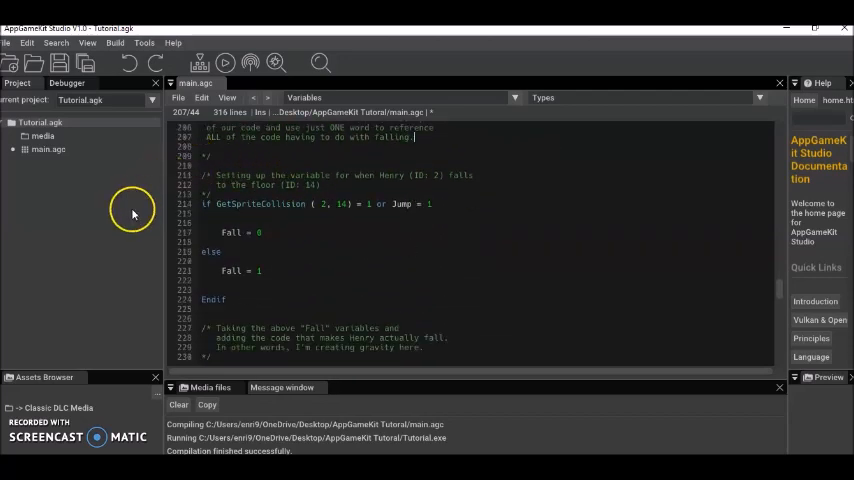
mouse_move(249, 210)
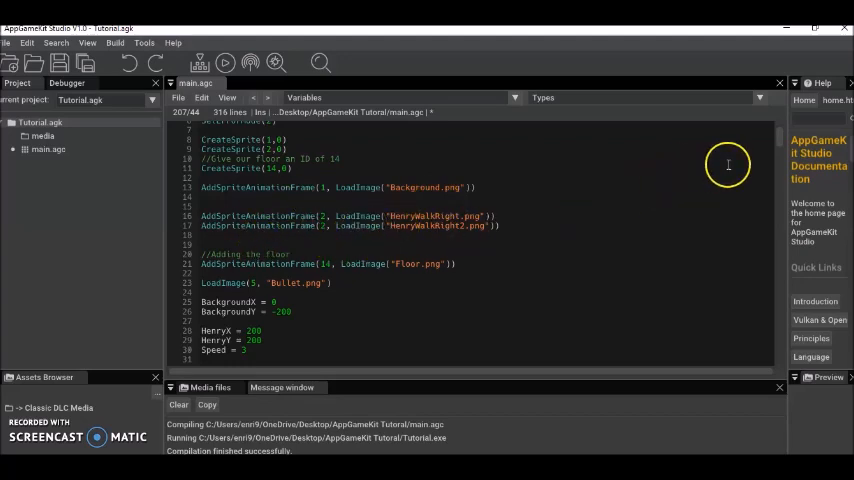
scroll("down", 3)
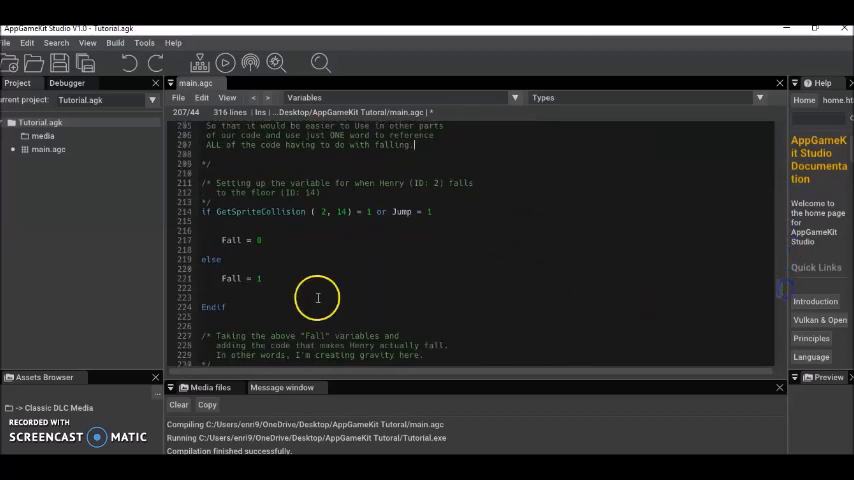
mouse_move(419, 189)
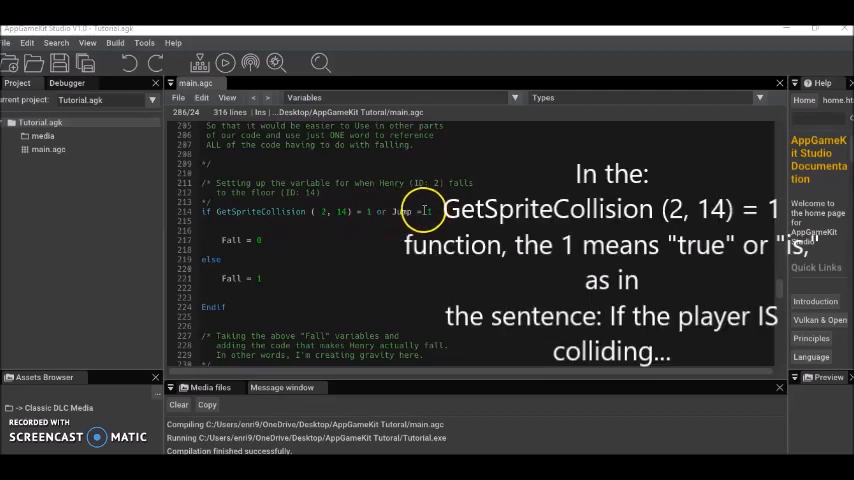
scroll("down", 3)
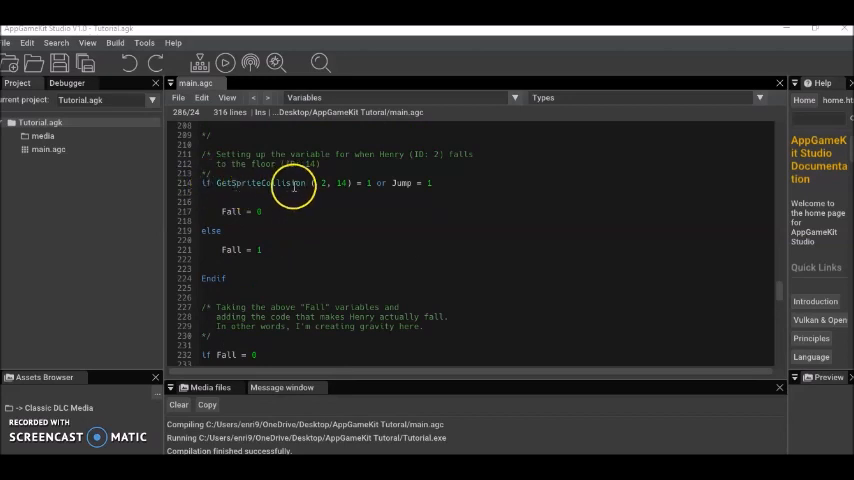
mouse_move(406, 194)
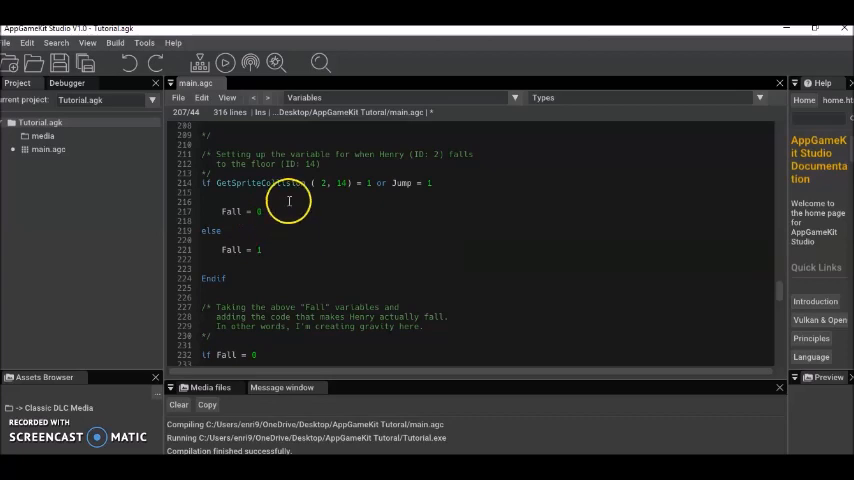
scroll("down", 3)
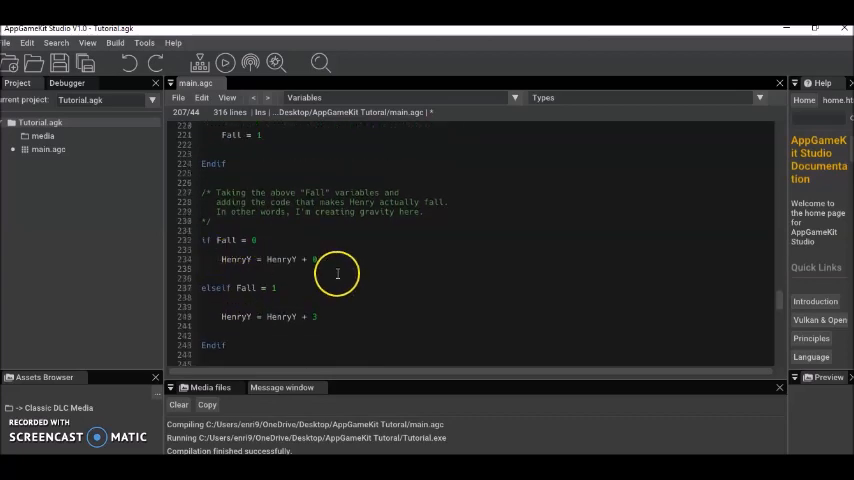
mouse_move(280, 275)
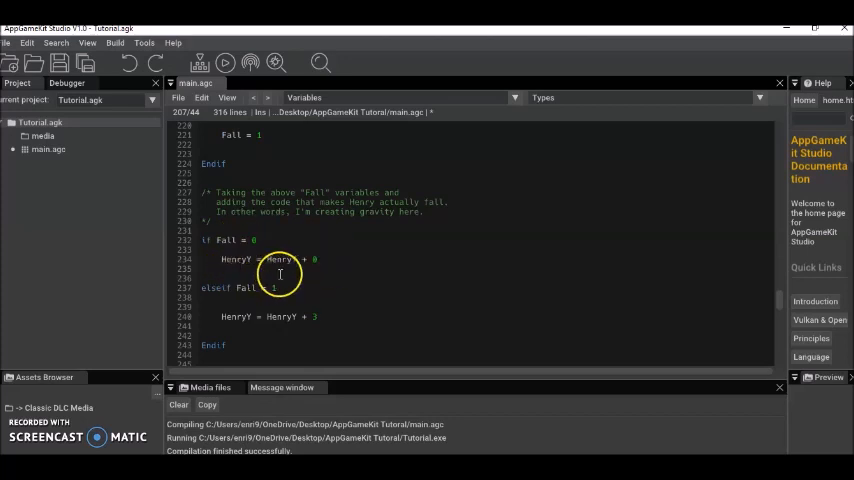
mouse_move(303, 263)
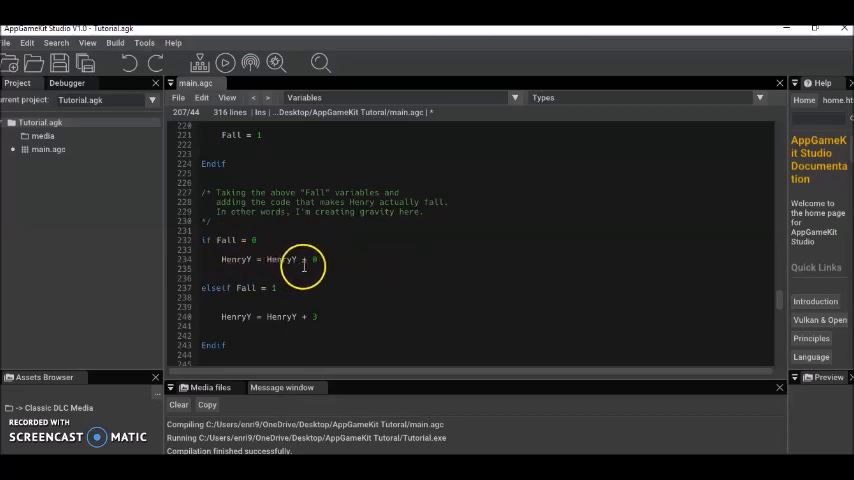
mouse_move(250, 240)
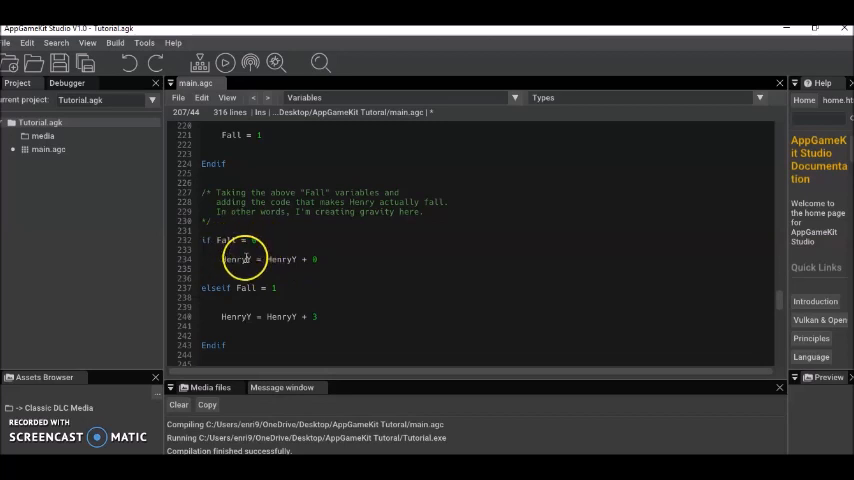
mouse_move(300, 259)
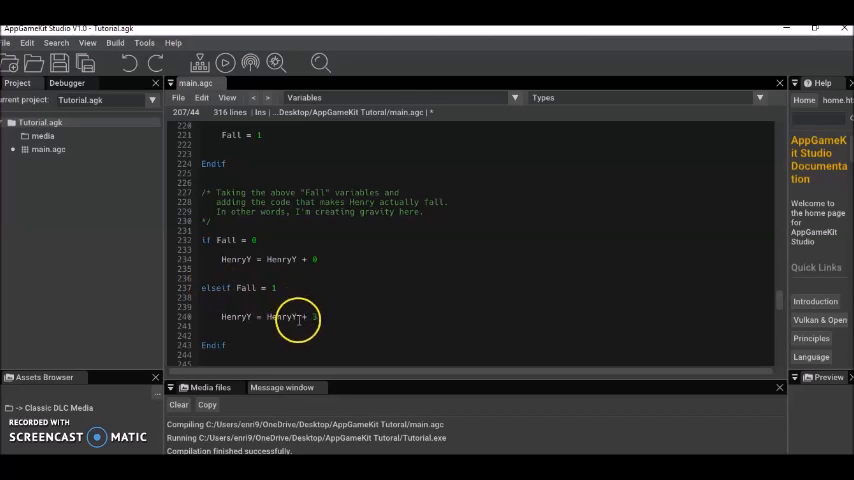
mouse_move(314, 310)
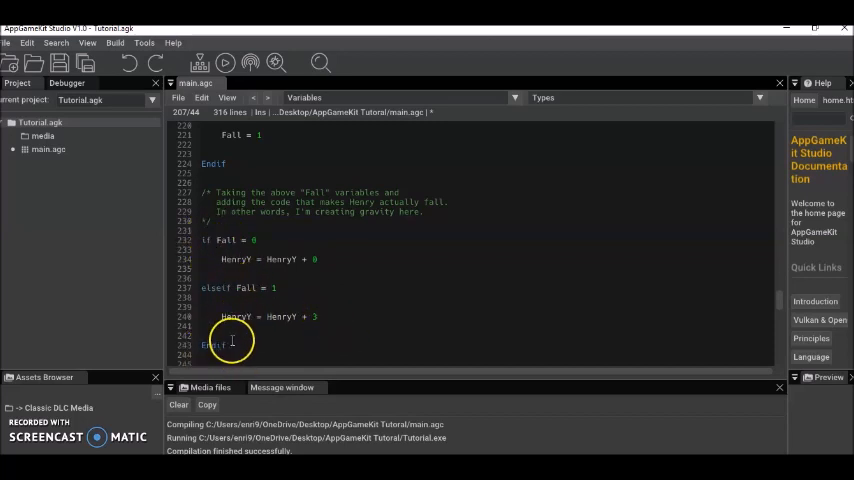
scroll("down", 3)
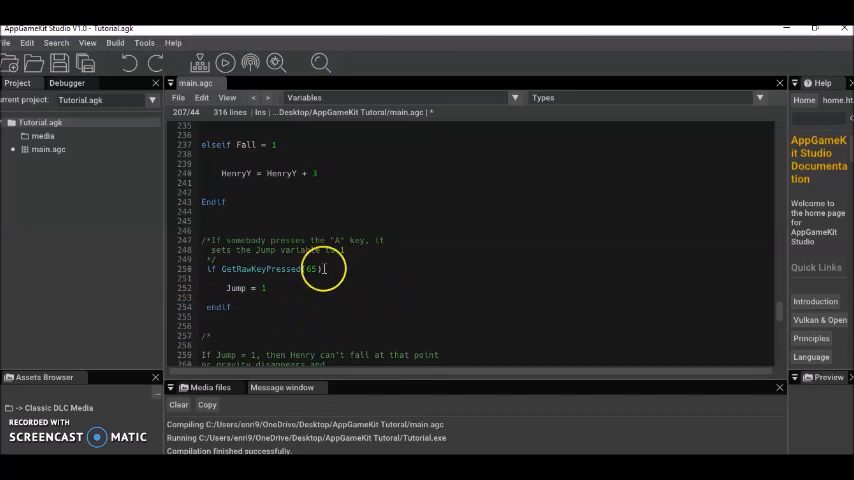
mouse_move(361, 291)
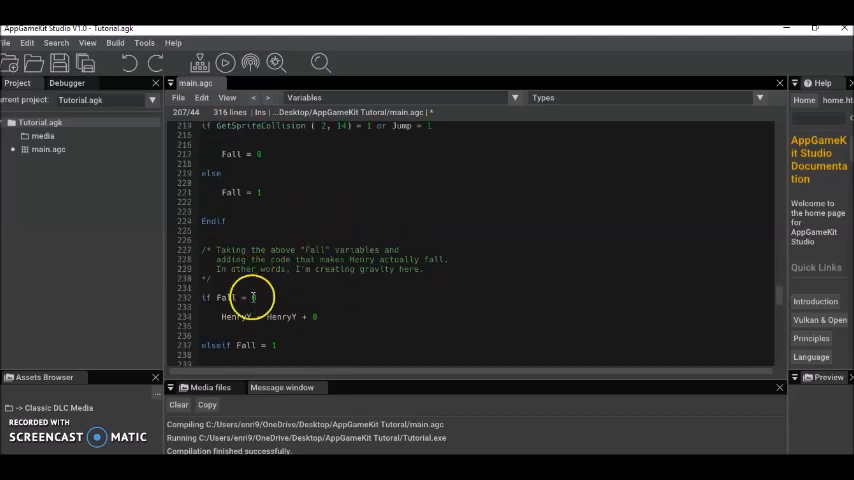
scroll("down", 3)
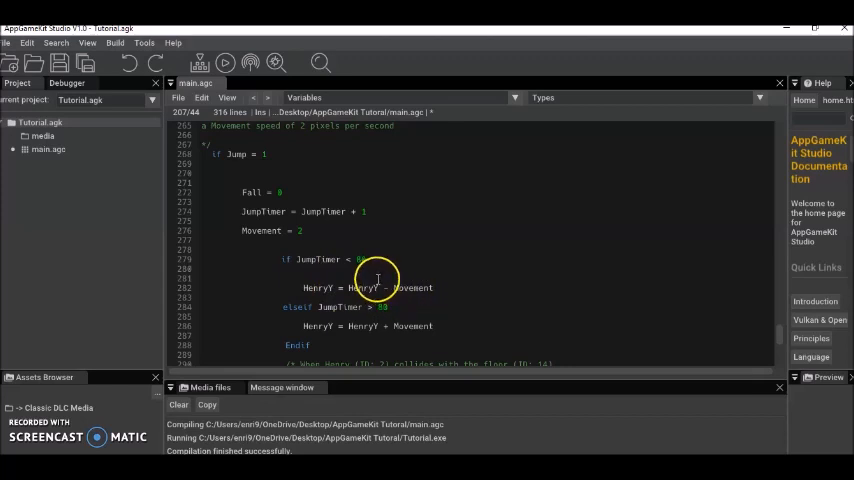
mouse_move(392, 287)
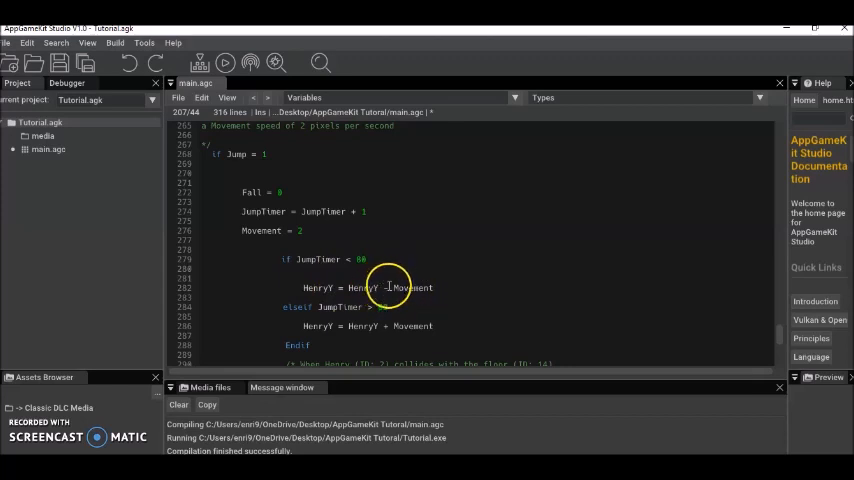
mouse_move(426, 300)
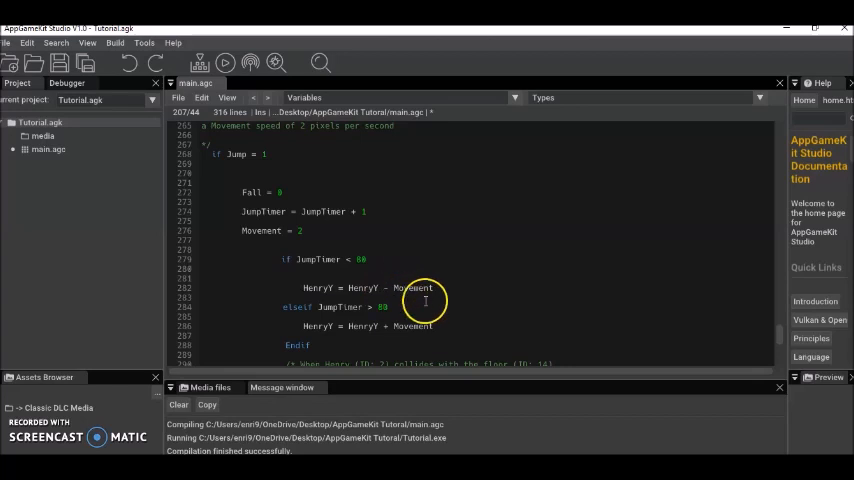
mouse_move(293, 240)
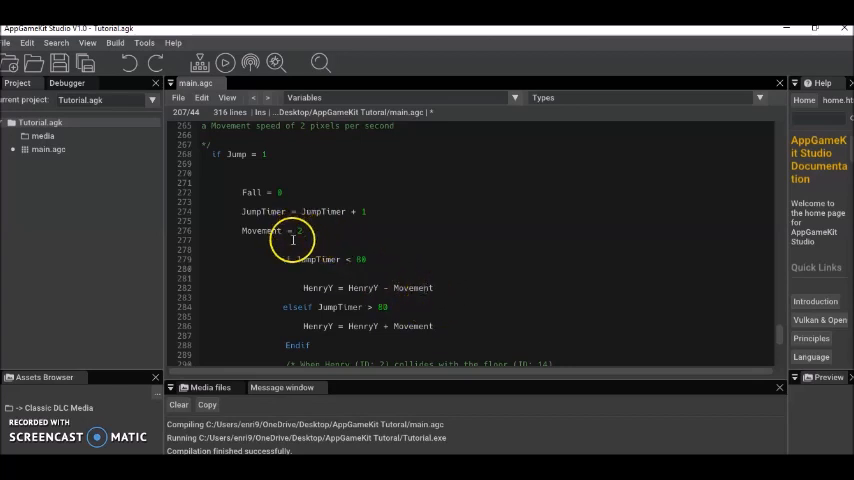
mouse_move(447, 289)
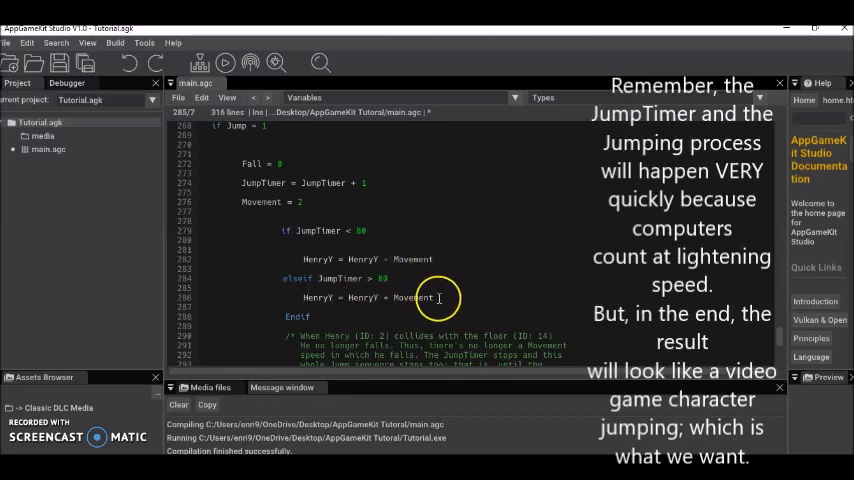
double_click(411, 297)
type("2")
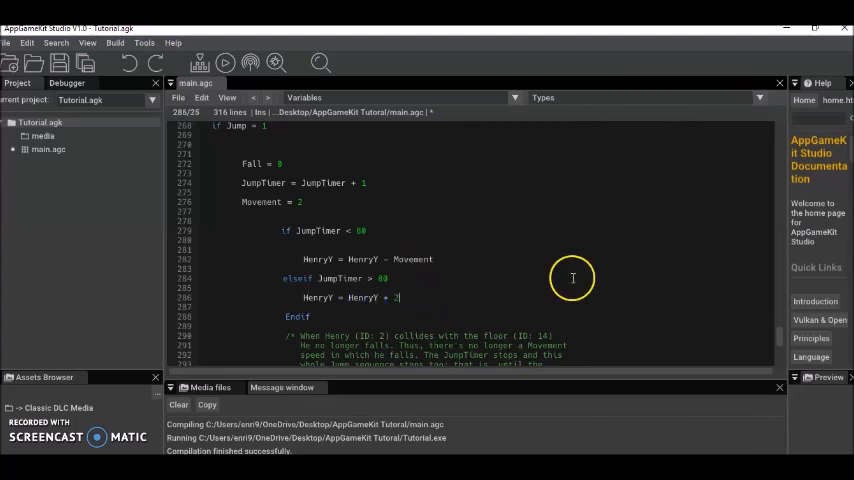
double_click(414, 297)
type("Movement")
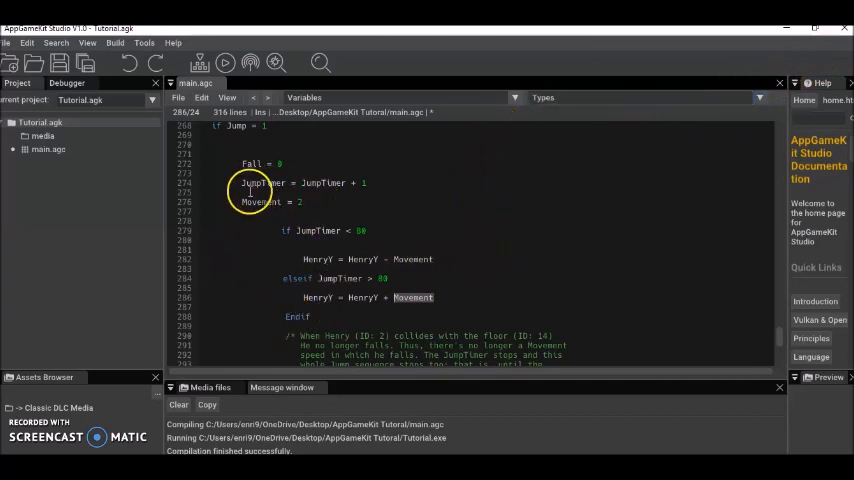
mouse_move(388, 270)
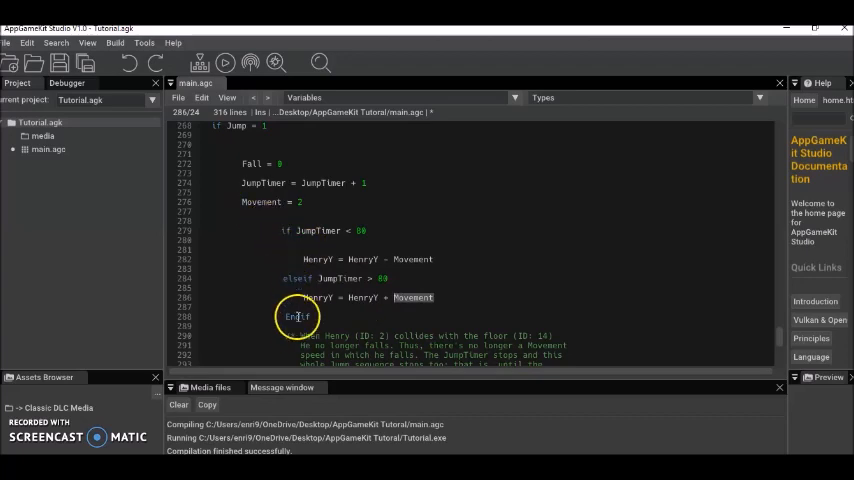
scroll("down", 3)
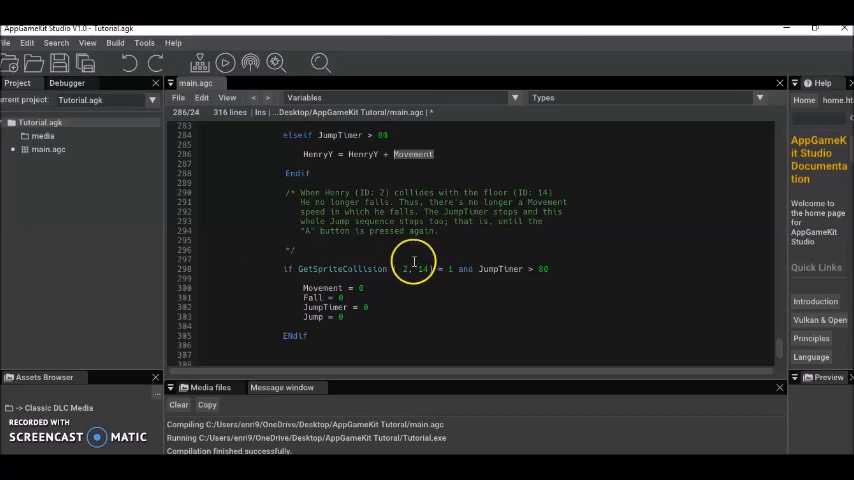
mouse_move(402, 278)
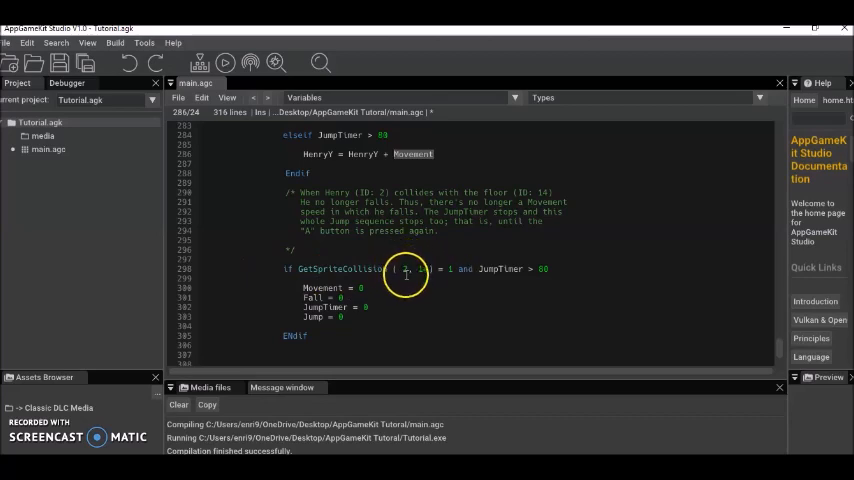
mouse_move(417, 280)
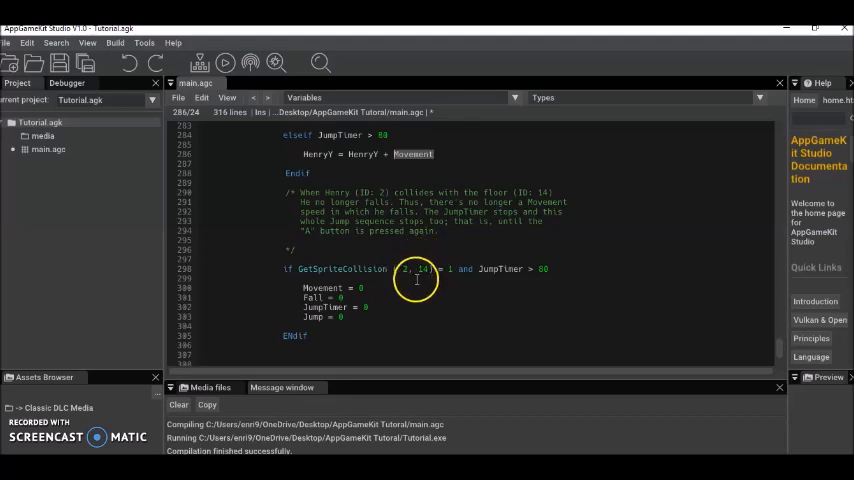
mouse_move(525, 271)
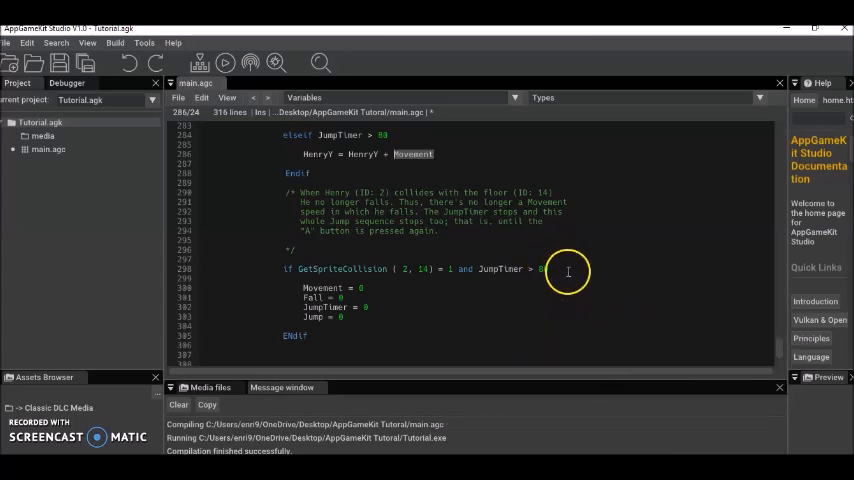
mouse_move(250, 289)
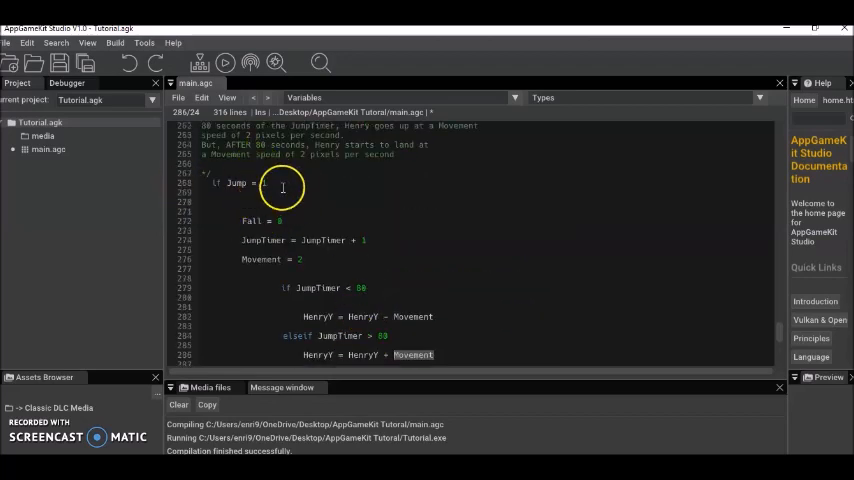
scroll("down", 3)
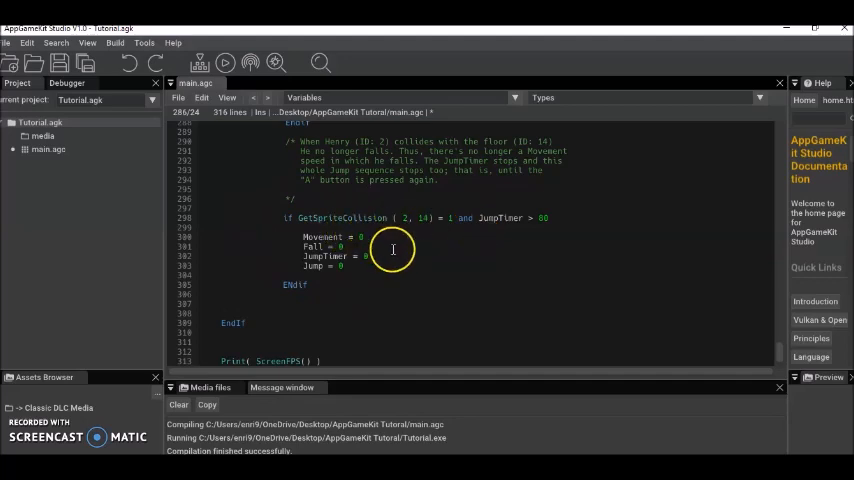
mouse_move(270, 246)
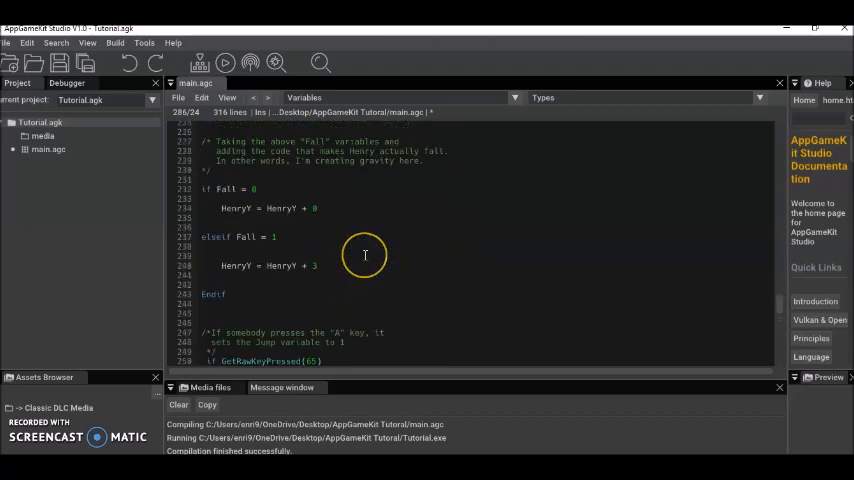
Review the full loop code and run Henry Game to test the landing on the floor
scroll("up", 3)
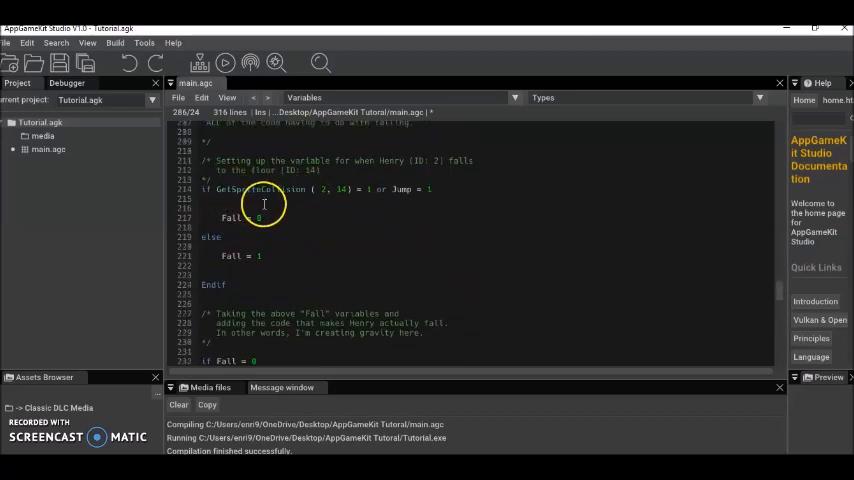
scroll("down", 3)
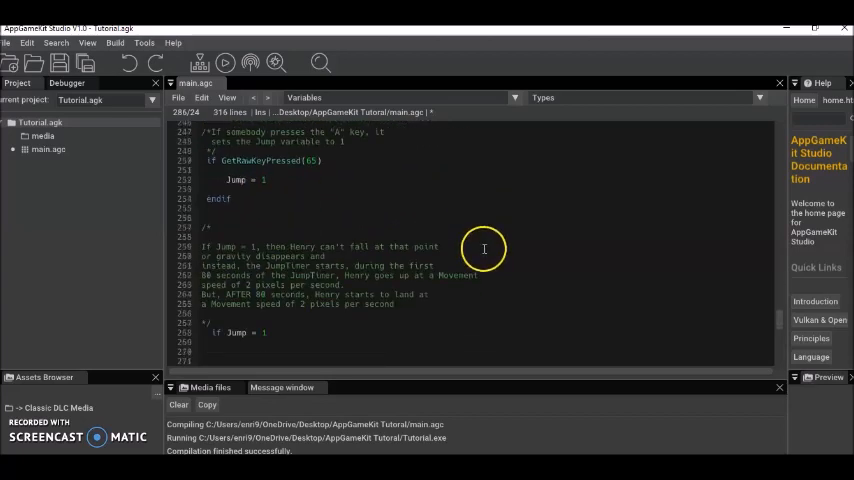
scroll("down", 3)
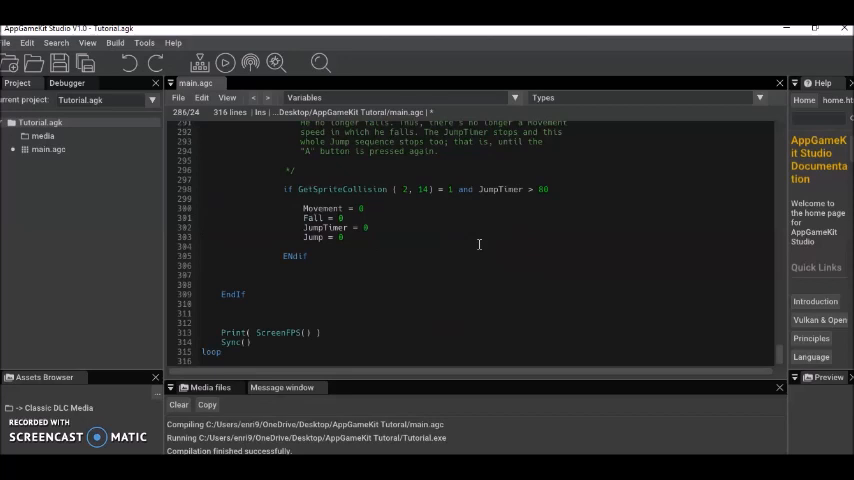
left_click(285, 256)
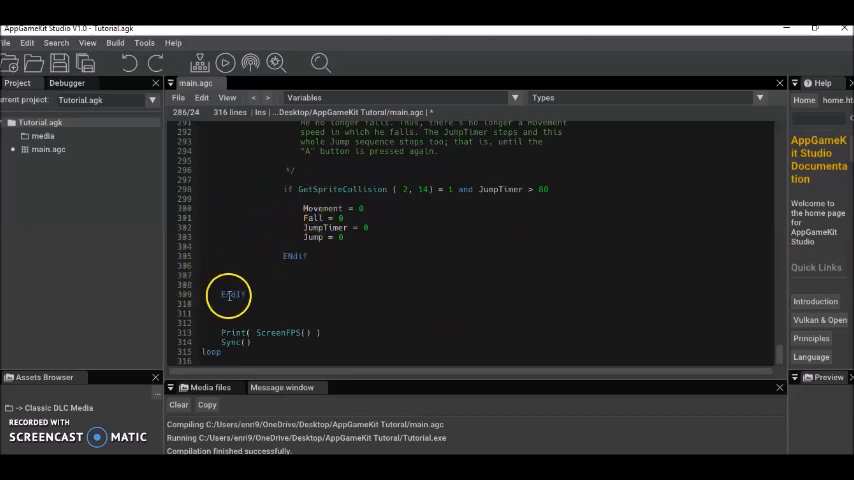
scroll("up", 3)
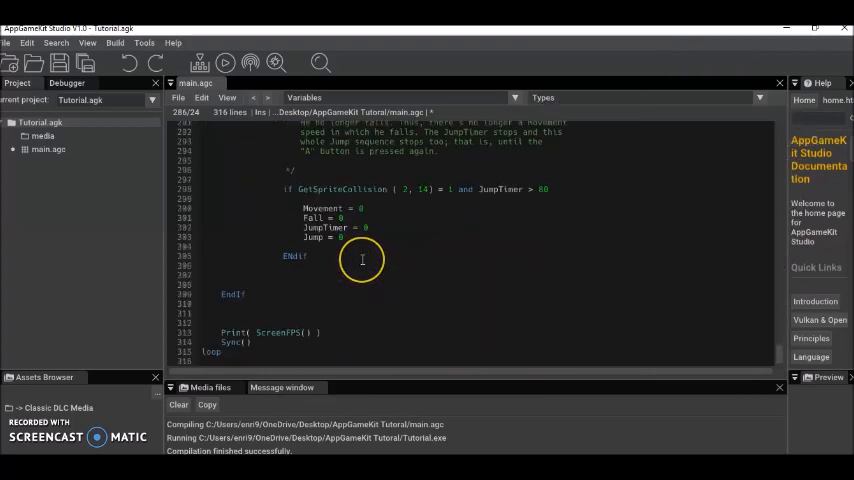
mouse_move(248, 166)
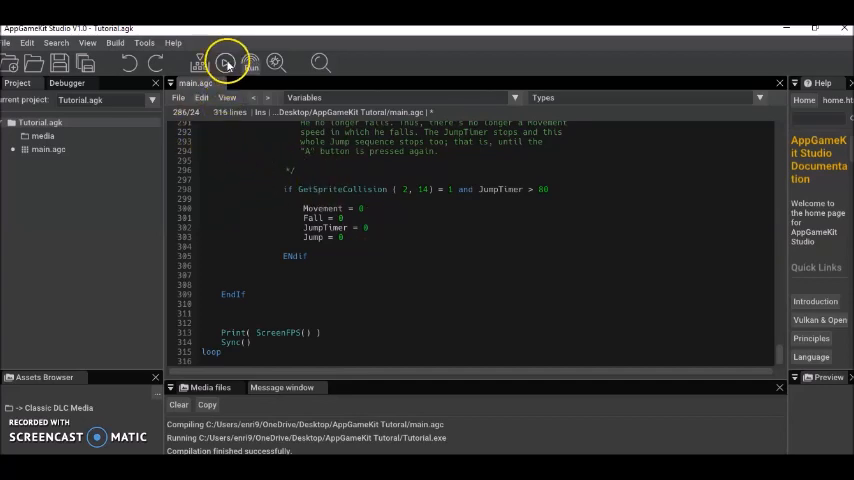
left_click(226, 62)
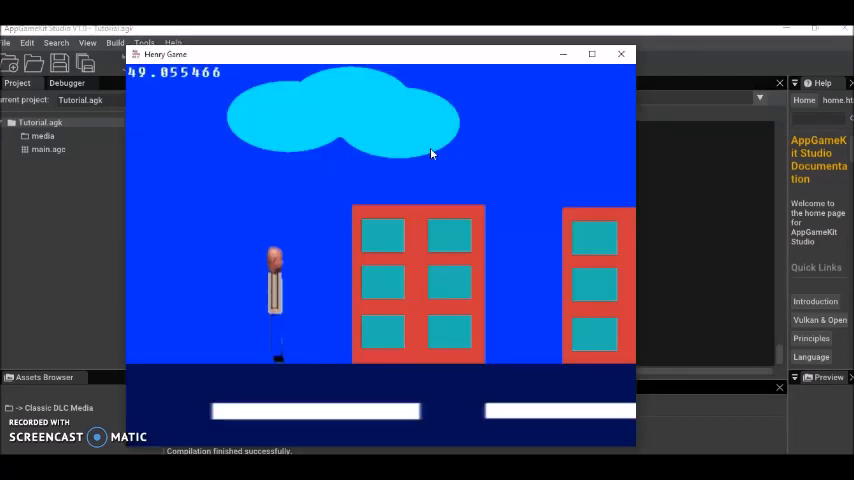